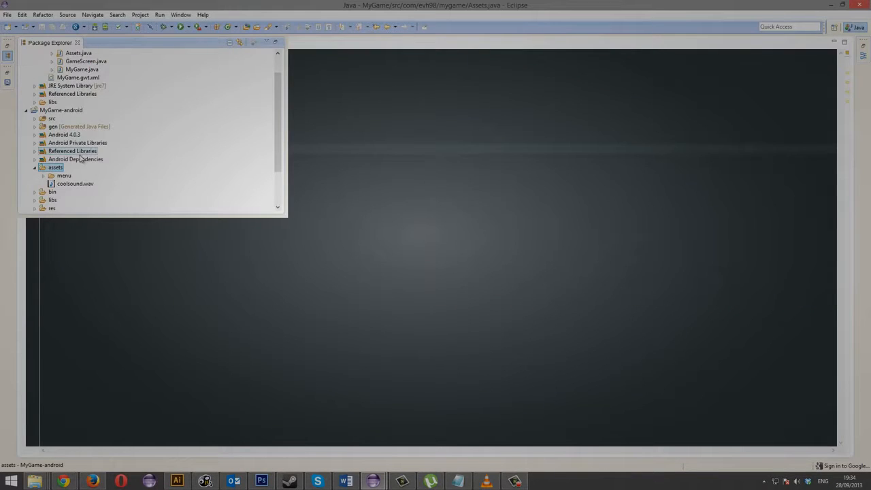
- Open Assets.java from the Package Explorer in the editor
left_click(55, 167)
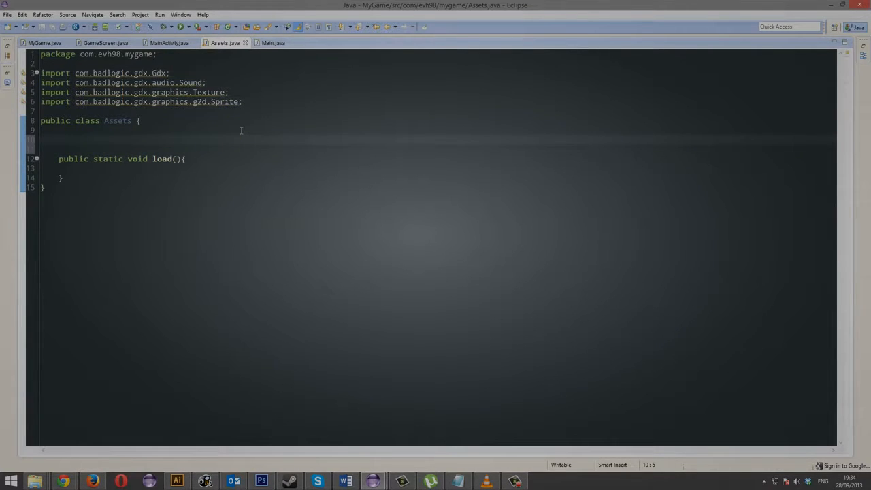
- Declare static Texture texture_bill and Sprite bill fields in Assets
type("public static Texture textur")
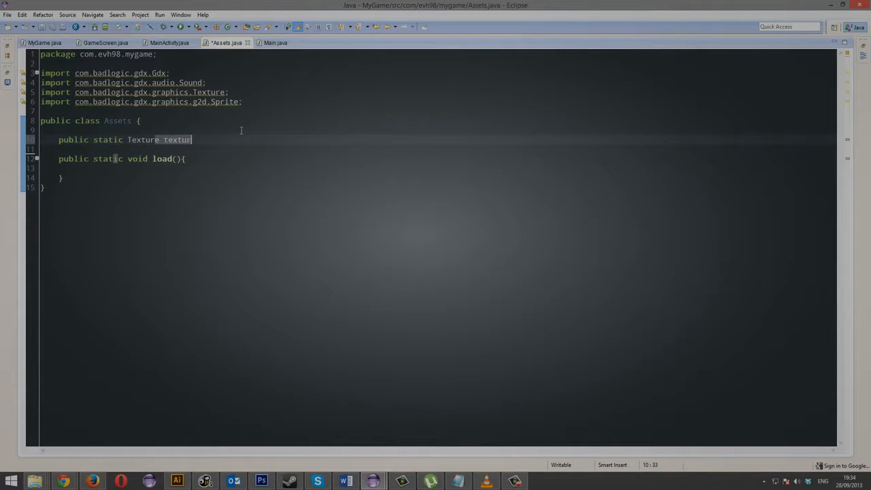
type("e")
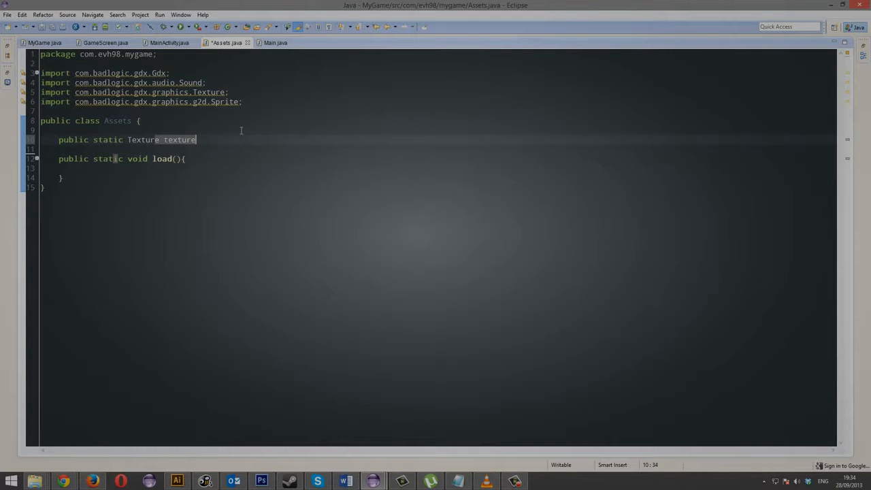
type("_bill;")
type("public static Sprite")
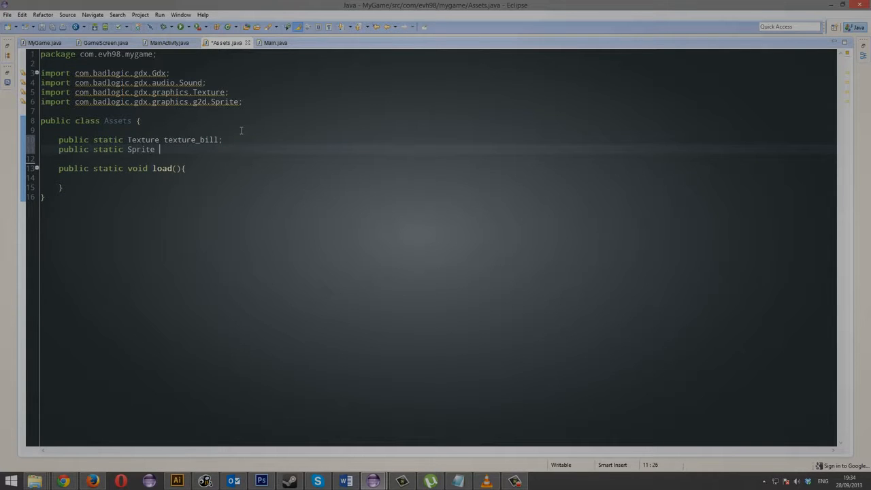
type("spri")
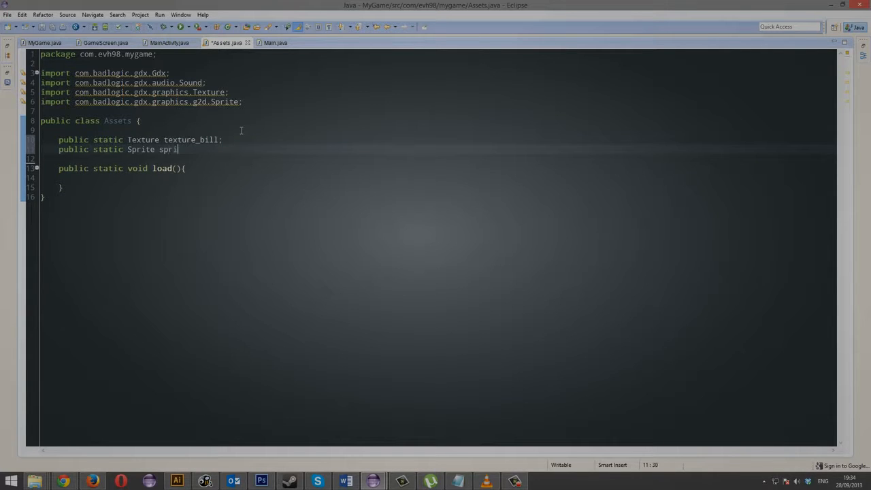
type("bill;s")
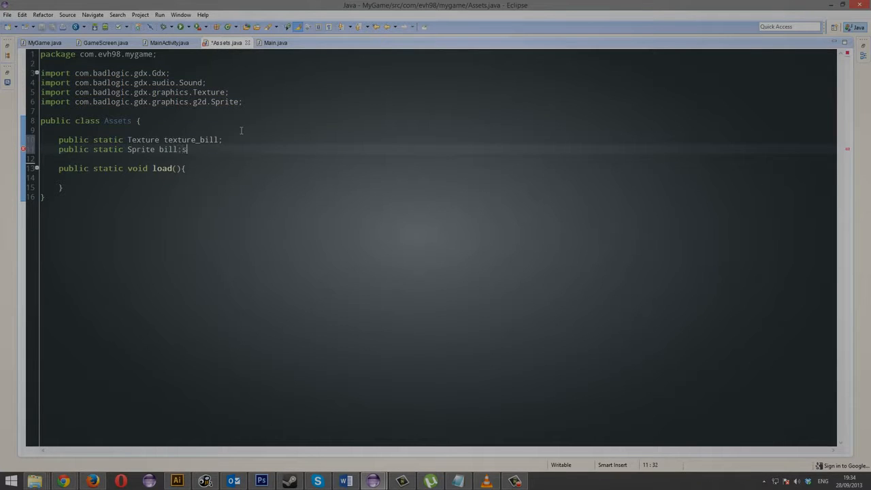
- In load(), create texture_bill from internal "bill.png" and bill as a new Sprite
key("BackSpace")
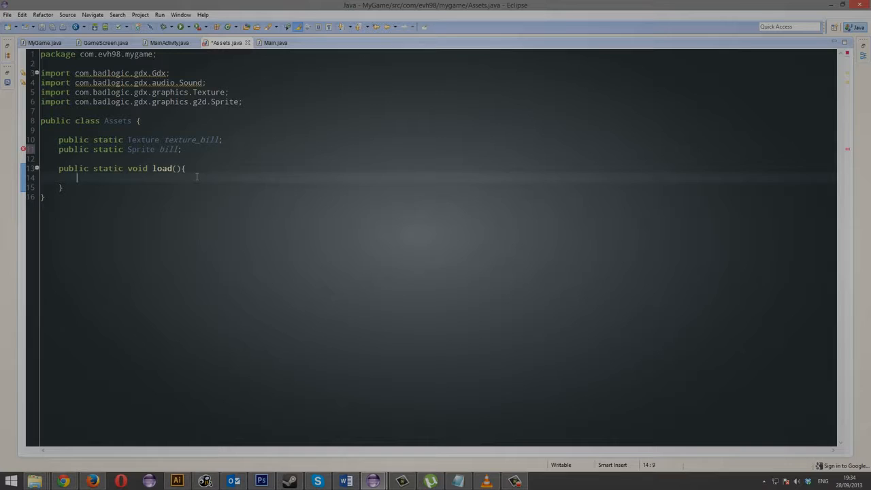
type("texture_bill = new Texture(")
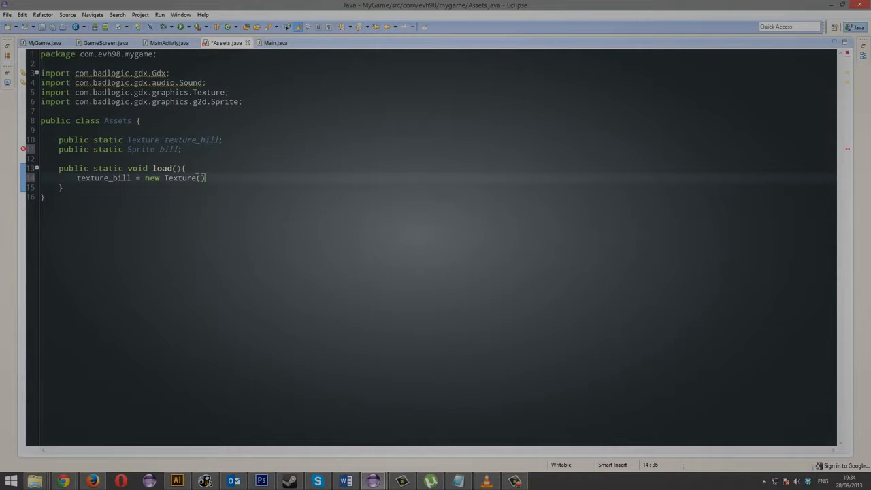
type("Gdx.files.")
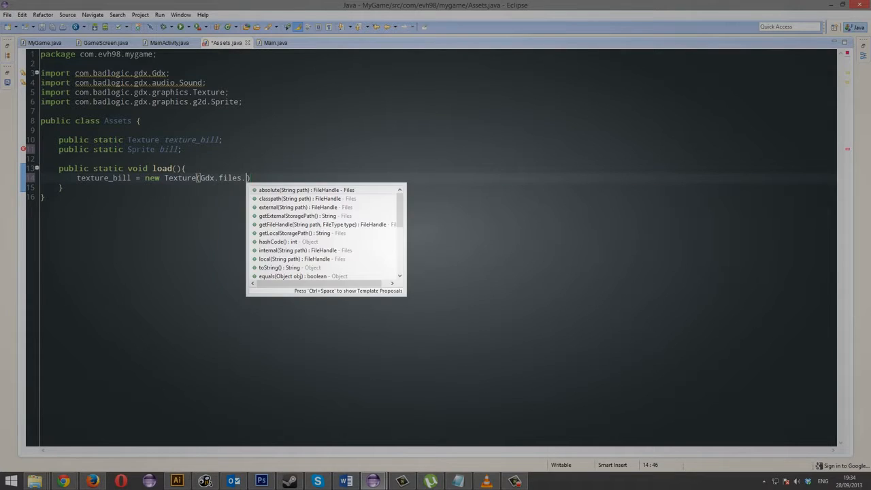
type("internal(\"bill\"")
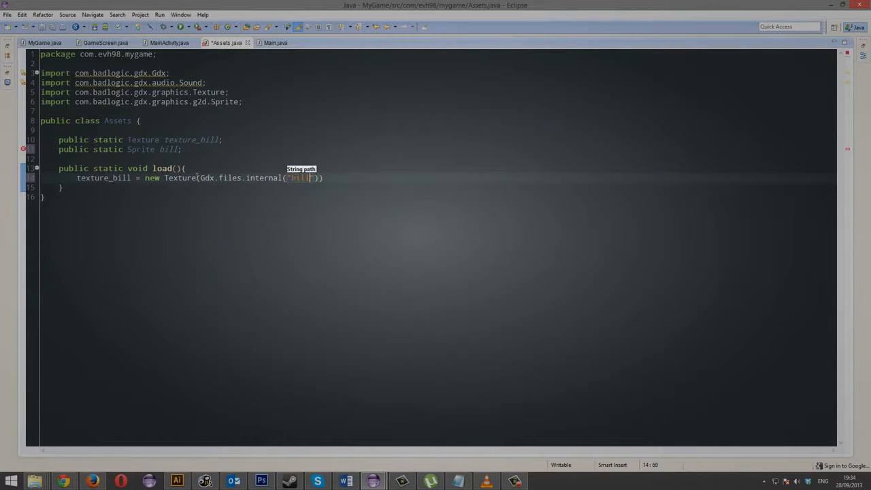
type(".png")
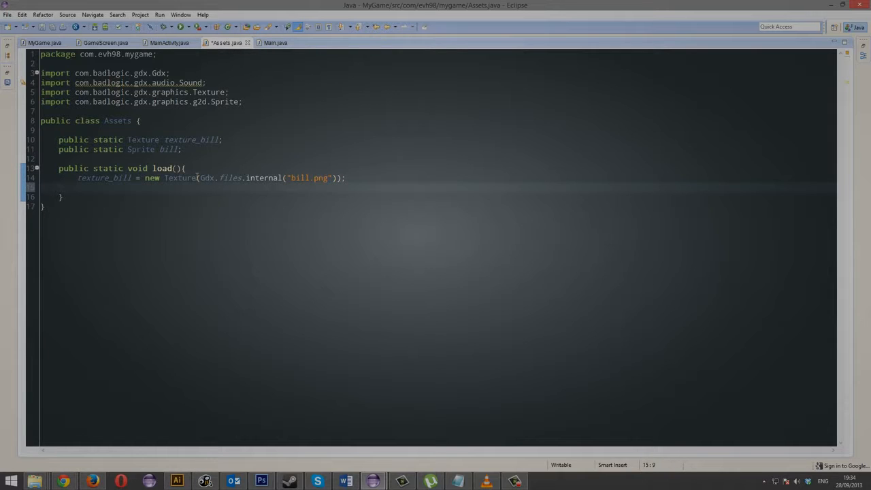
type("bill = new Sprite")
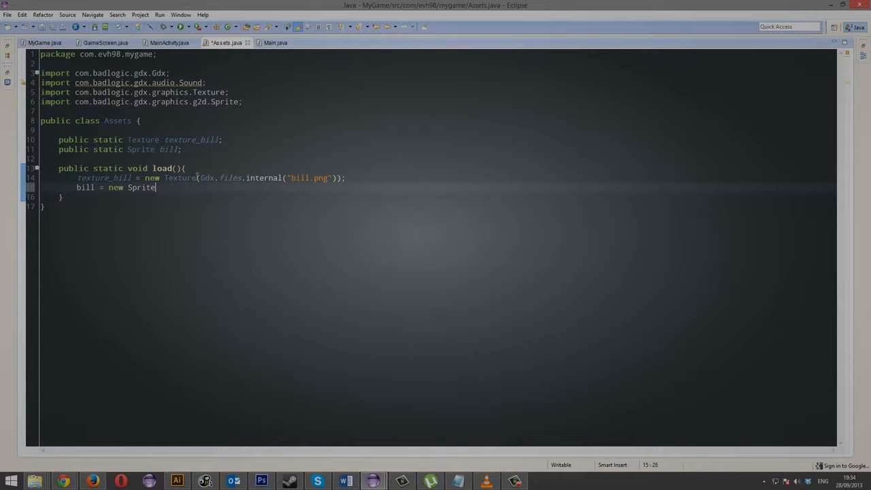
type("(texture)b")
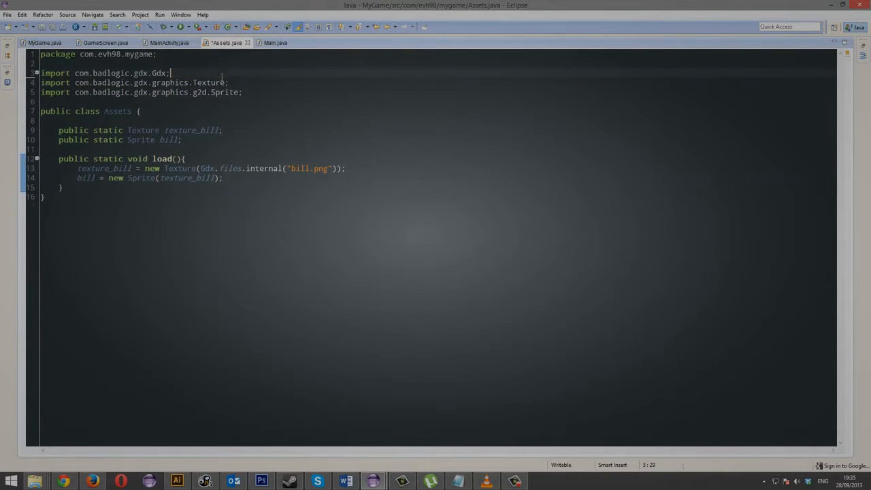
- In GameScreen, call generalUpdate() in render and define an empty public generalUpdate method
left_click(106, 42)
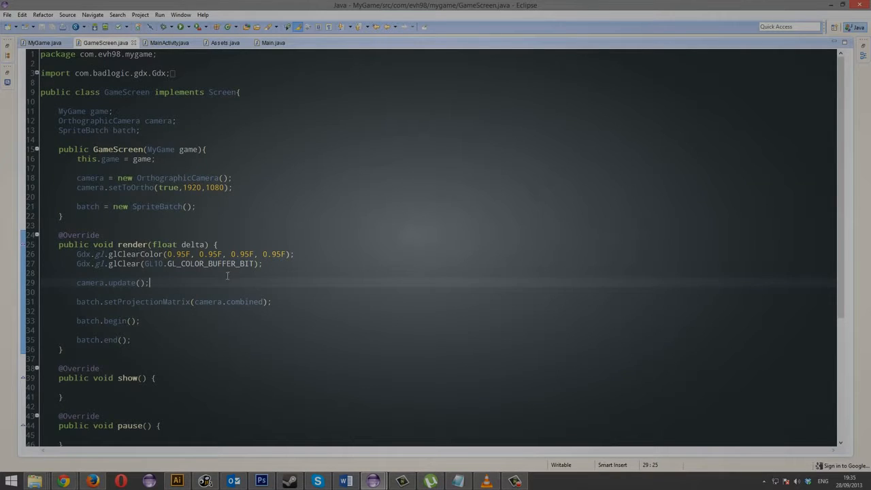
type("generalUpdate();")
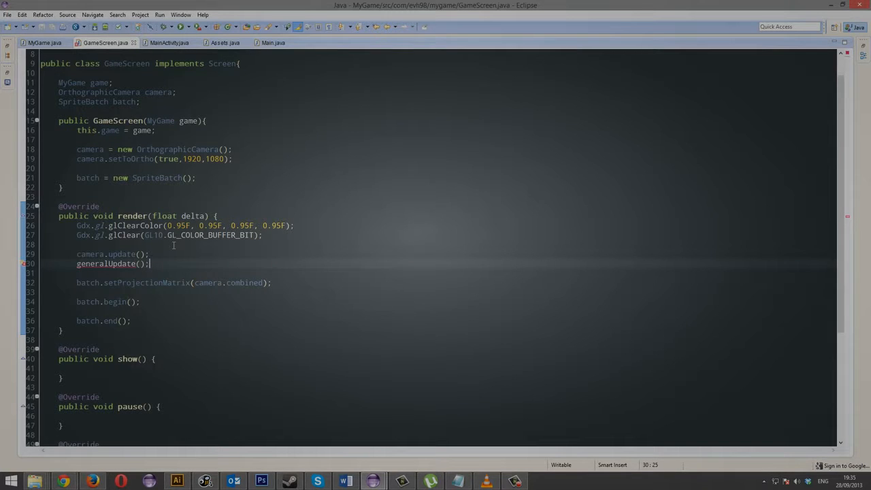
scroll("down", 3)
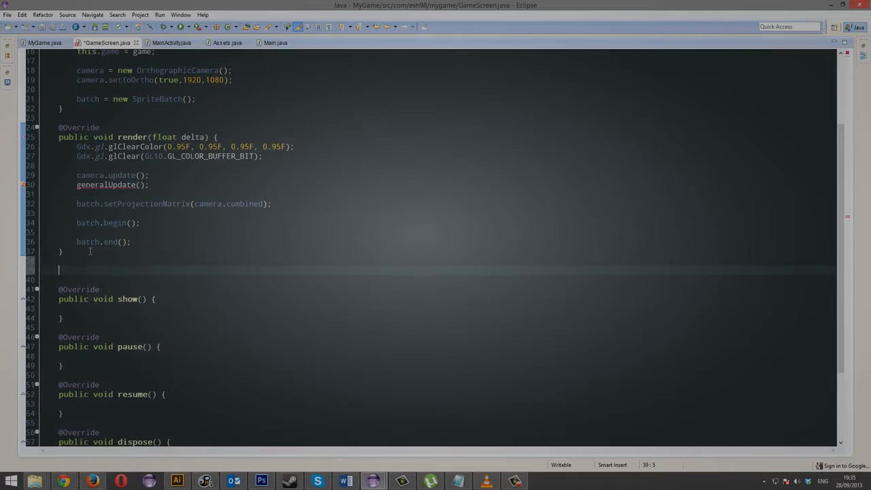
type("public void generalUpdate(){")
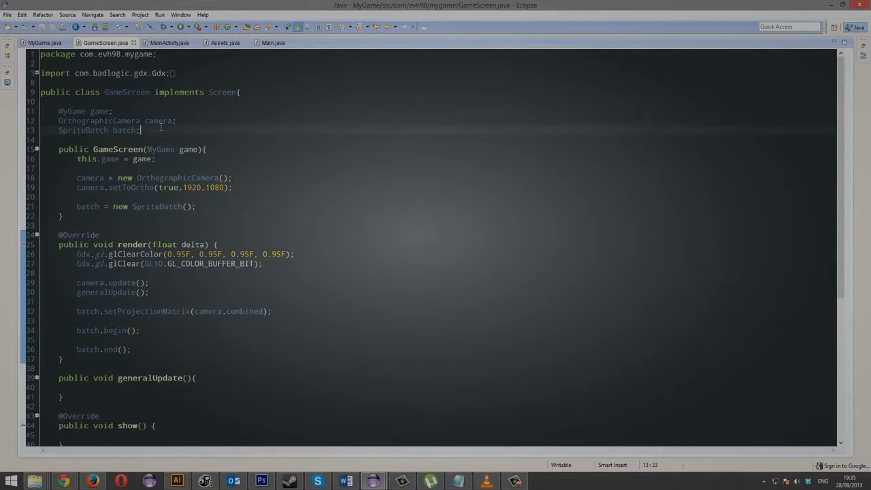
- Add an int billX field, set billX = 960 - 64 in the constructor, and select 1920
type("int b")
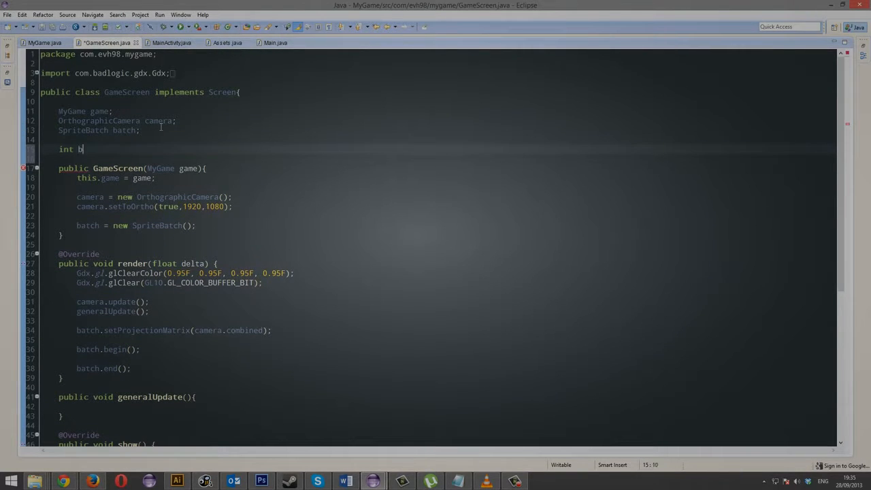
type("illX;")
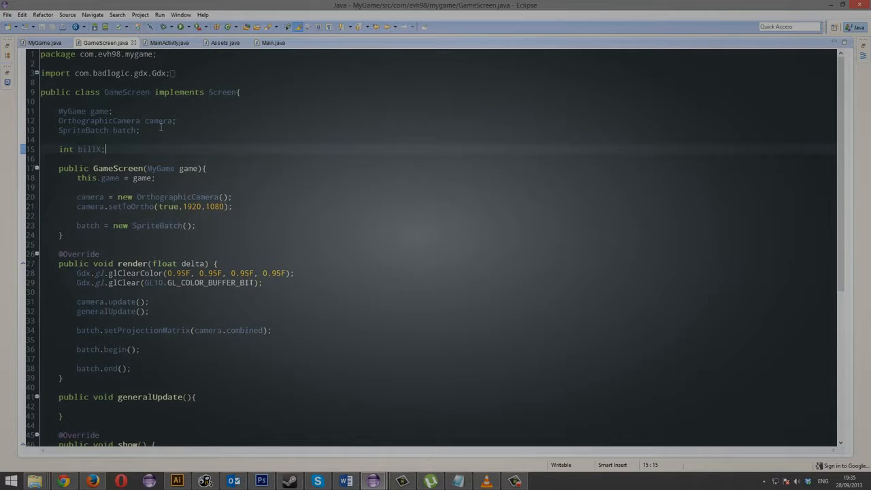
scroll("down", 3)
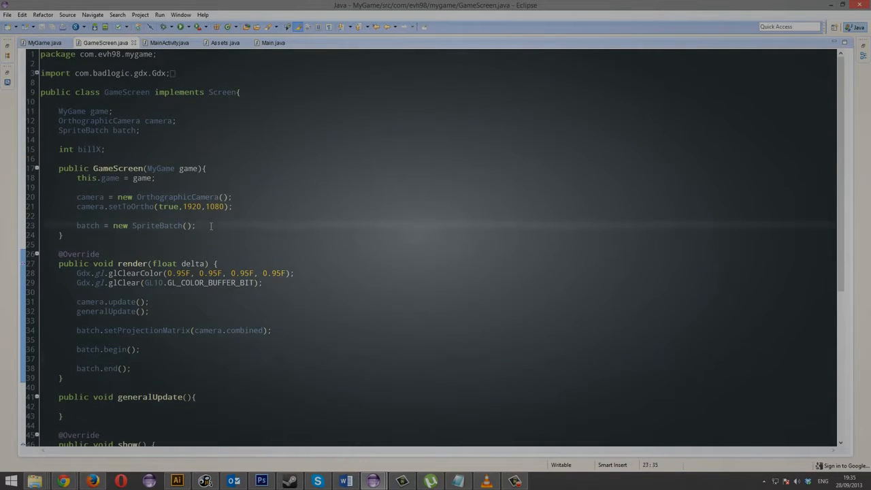
type("billX =")
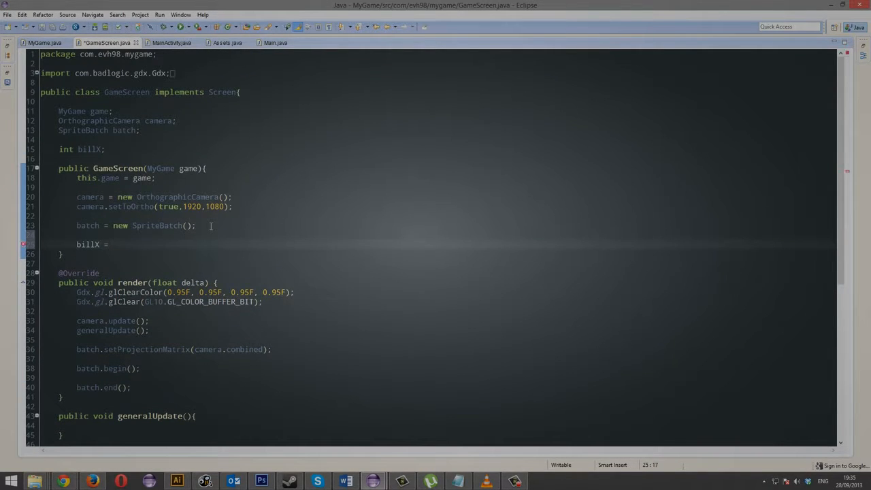
type("96")
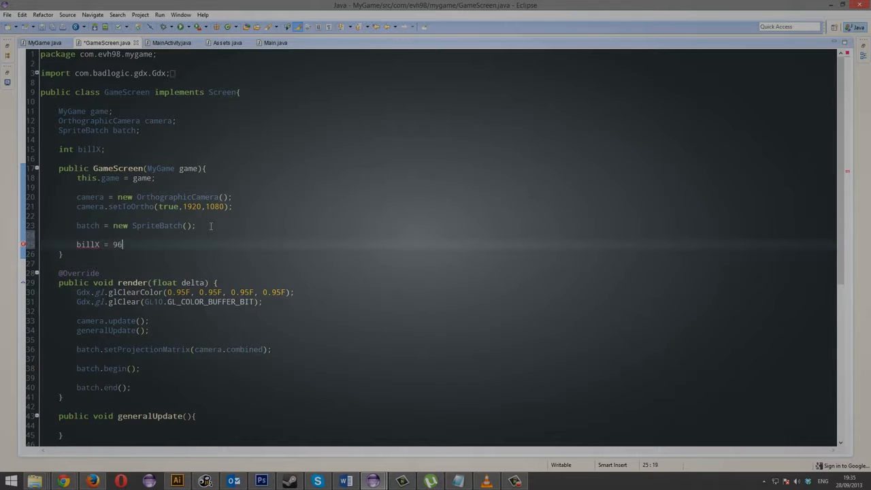
type("0")
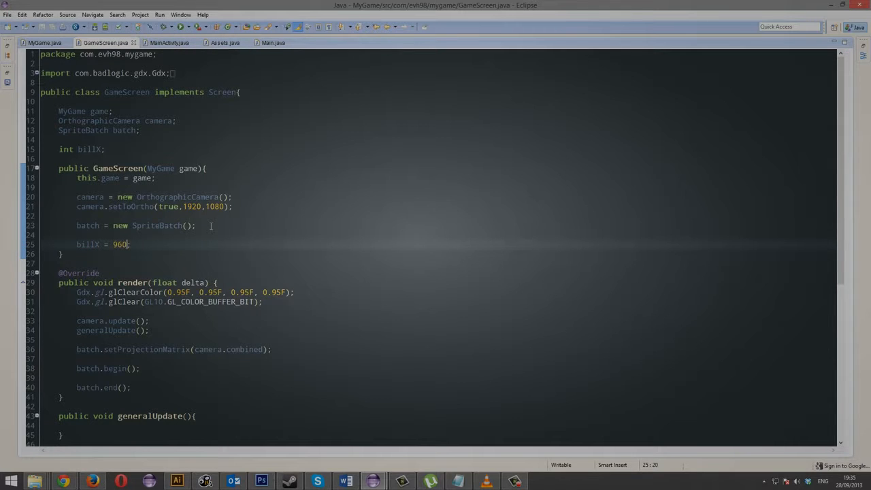
type("- 64")
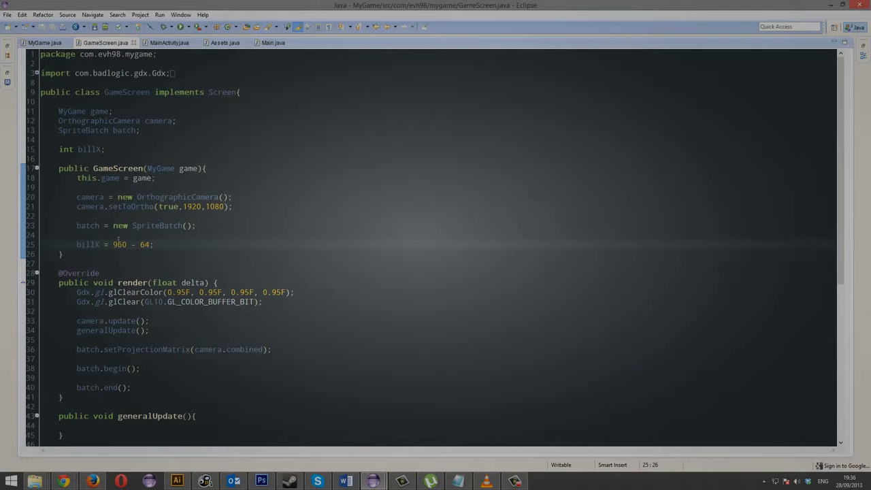
double_click(119, 244)
type("19")
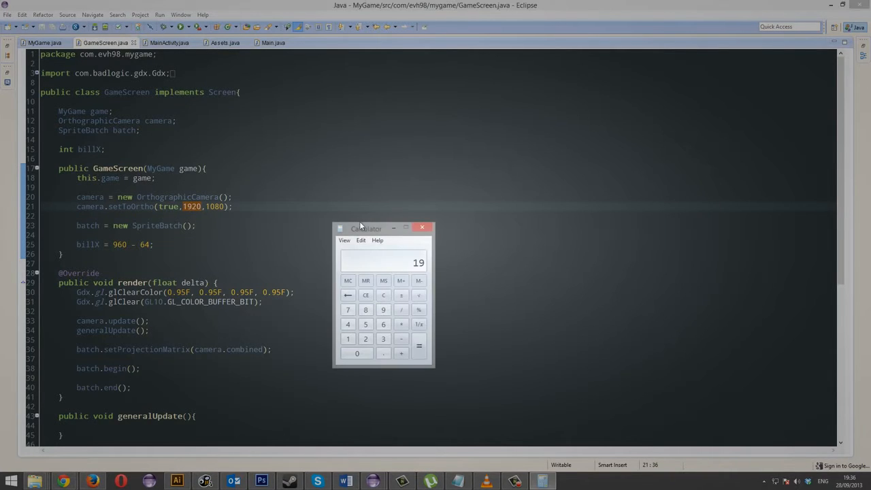
- Close the Calculator window to return to the GameScreen code
left_click(421, 227)
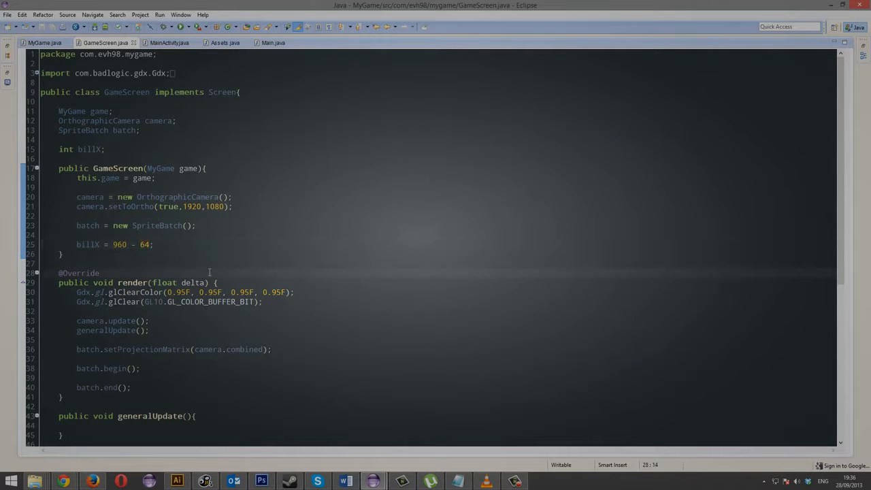
- In generalUpdate, subtract 5 from billX on A/LEFT, add 5 on D/RIGHT, and save
scroll("down", 3)
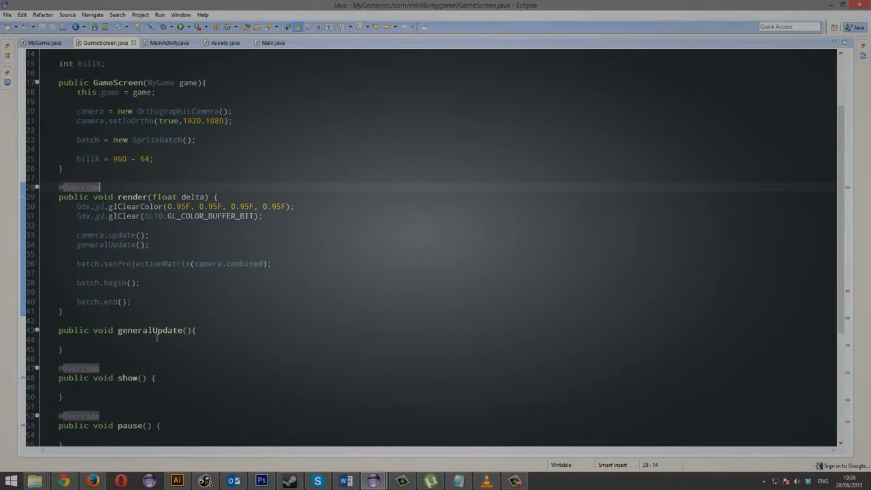
type("if")
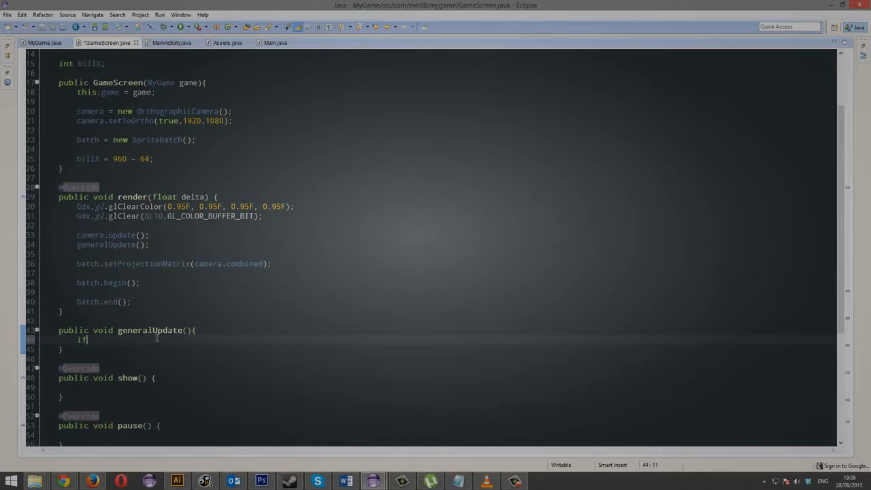
type("(Gdx.input.isKeyPressed(key")
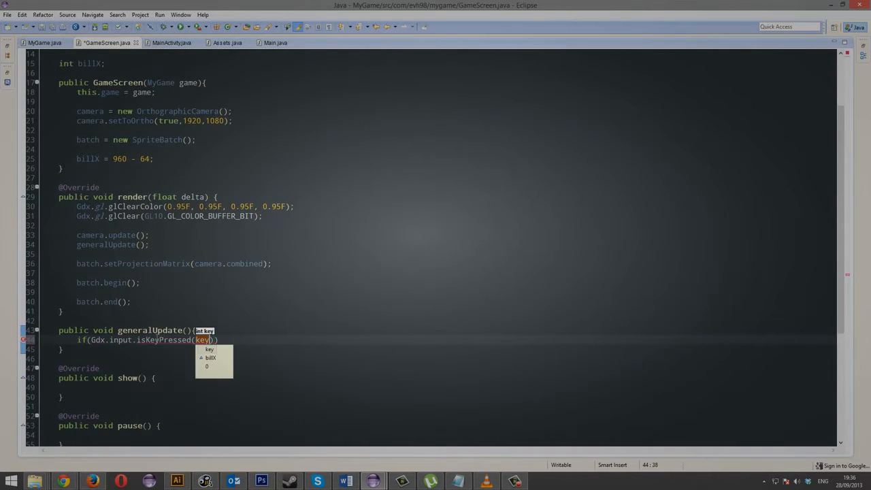
type("KEYS.")
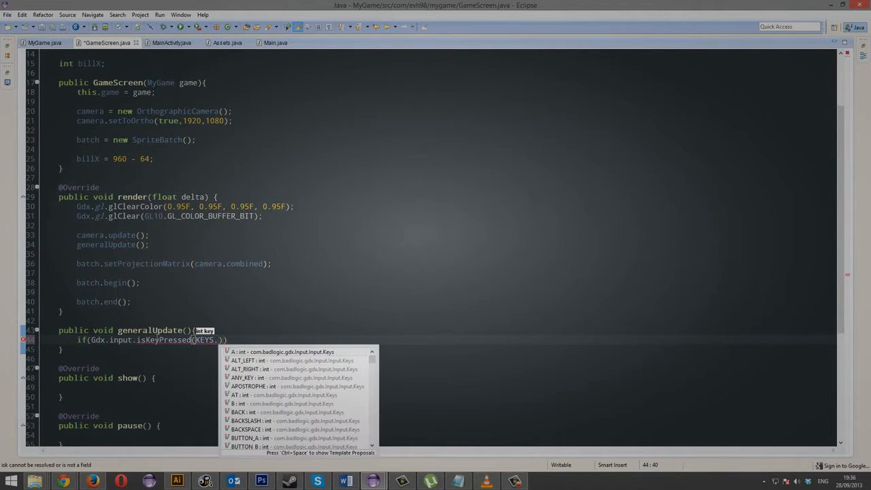
type("a")
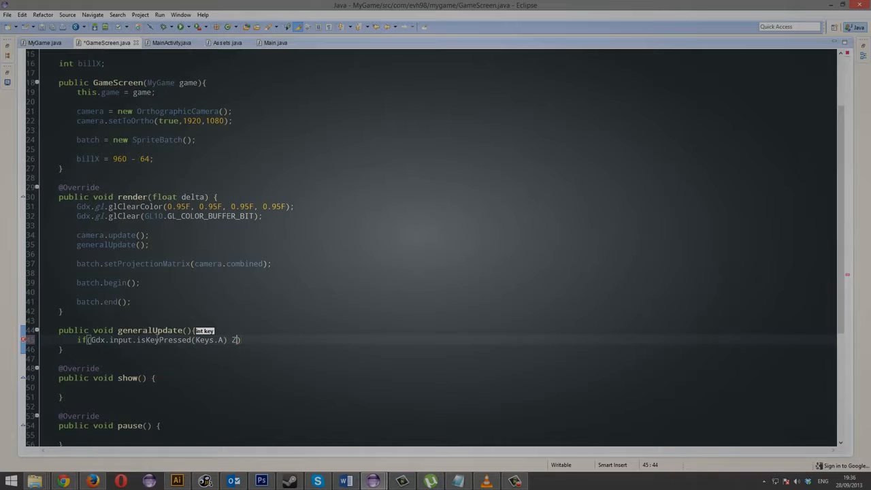
type("||")
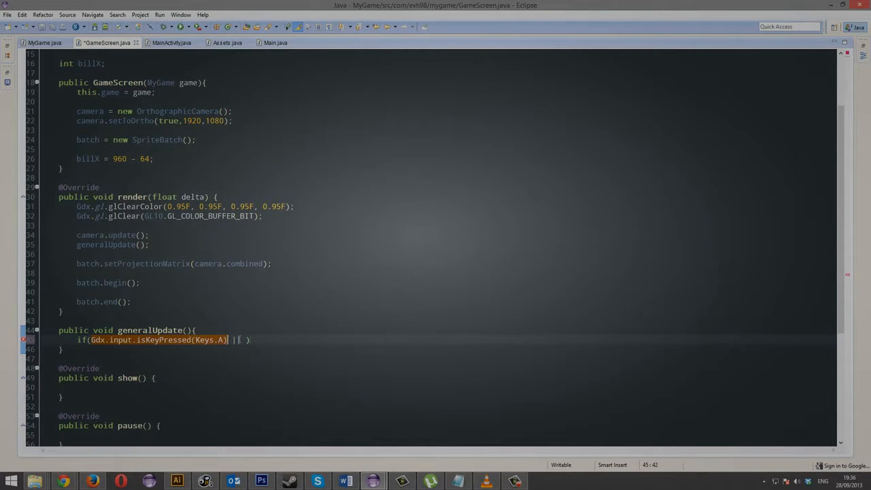
type("Gdx.input.isKeyPressed(Keys.LEFT")
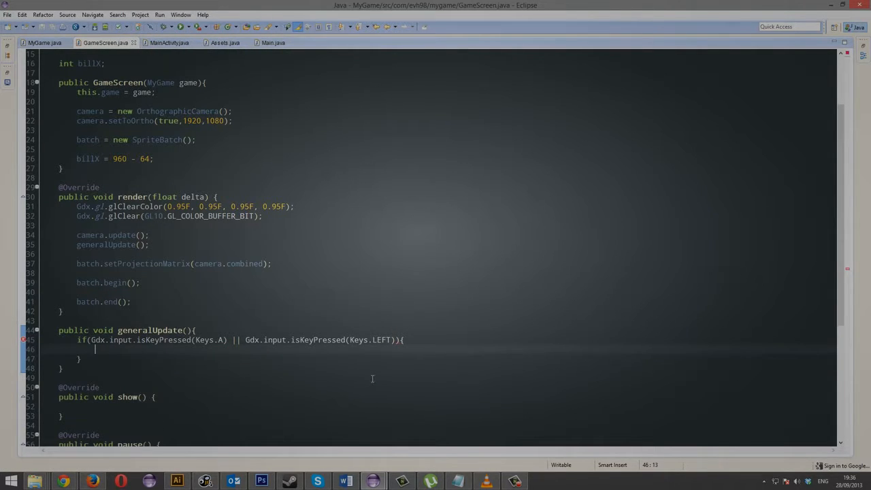
type("el")
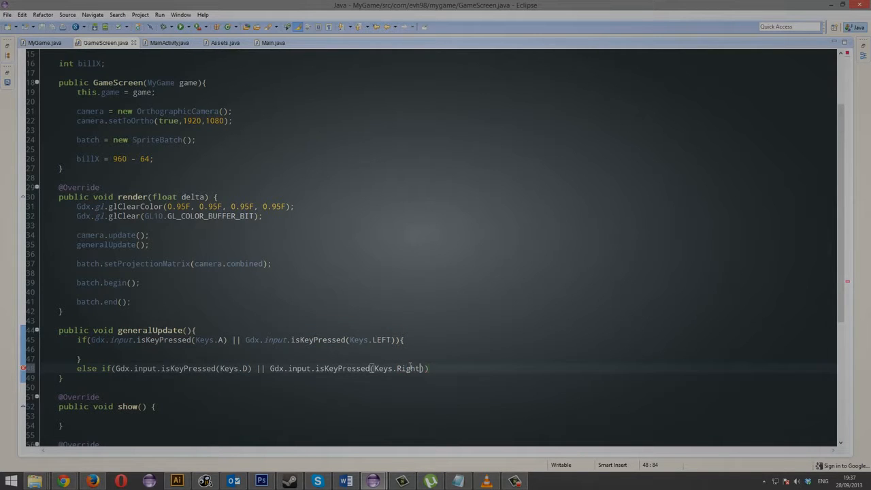
type("RIGHT")
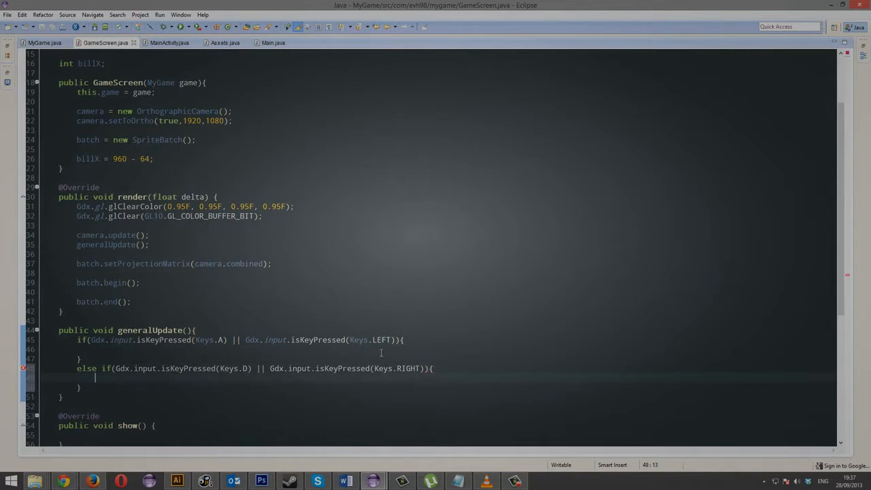
type("billX +=")
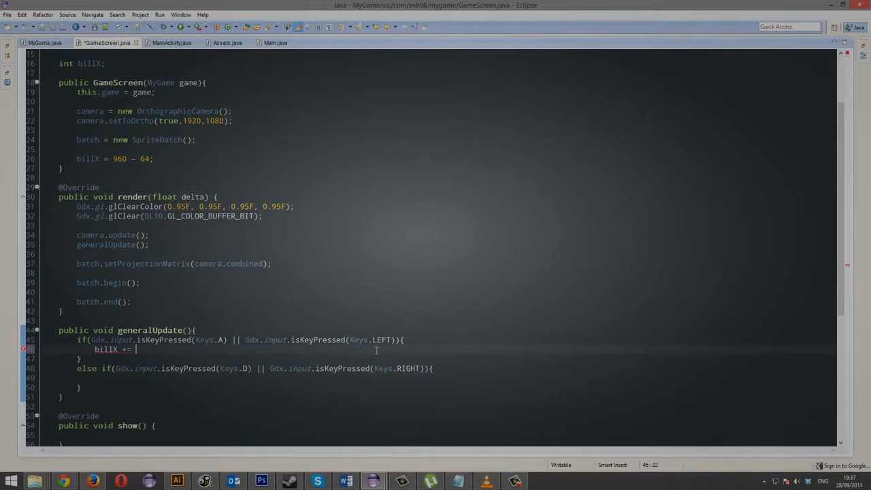
type("5;")
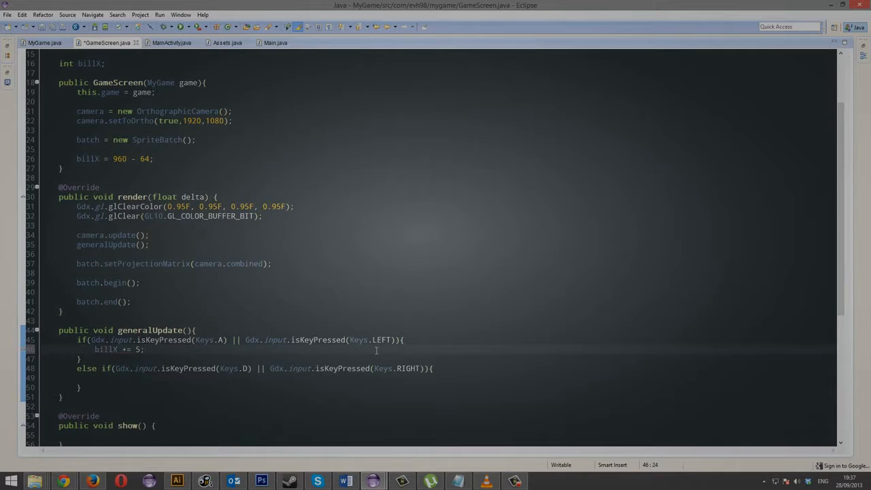
key("ctrl+s")
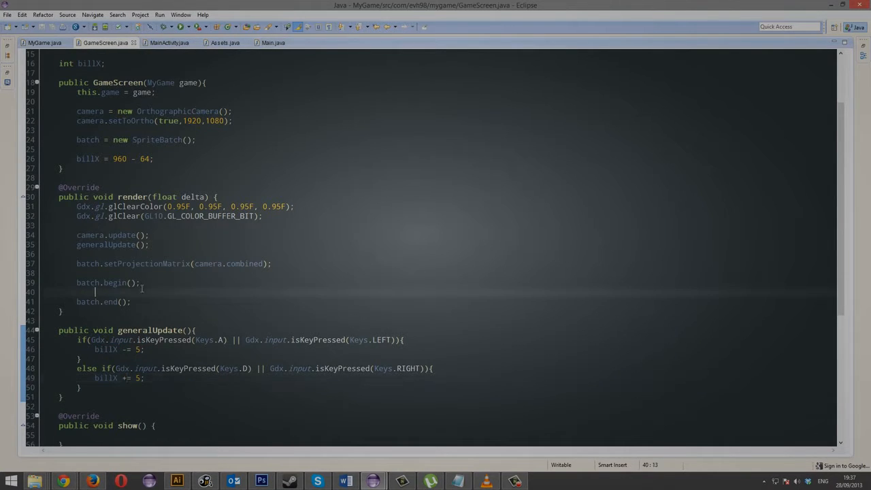
- Draw Assets.bill at (billX, 200) in render and launch the game
type("batch.draw(texture, x, y);")
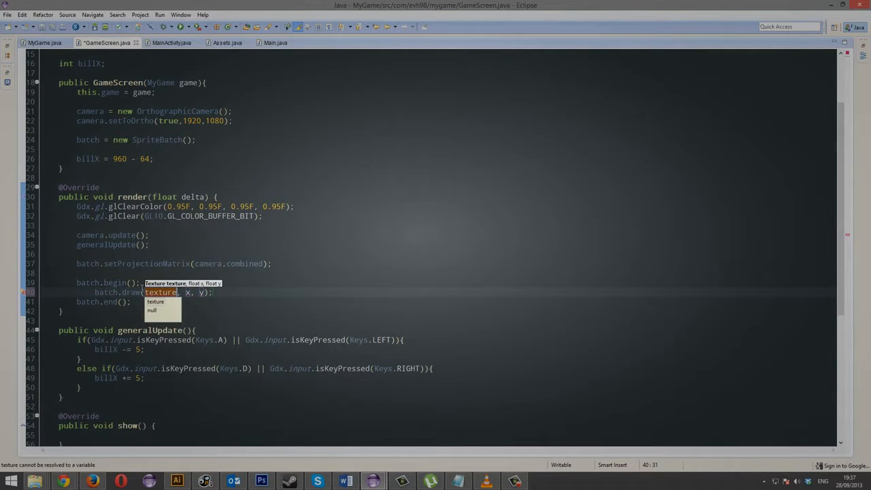
type("Assets.bill")
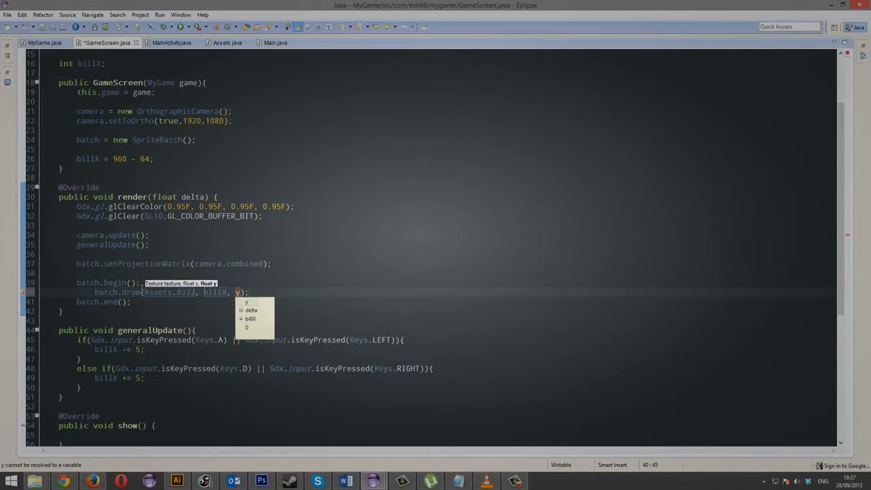
type("200")
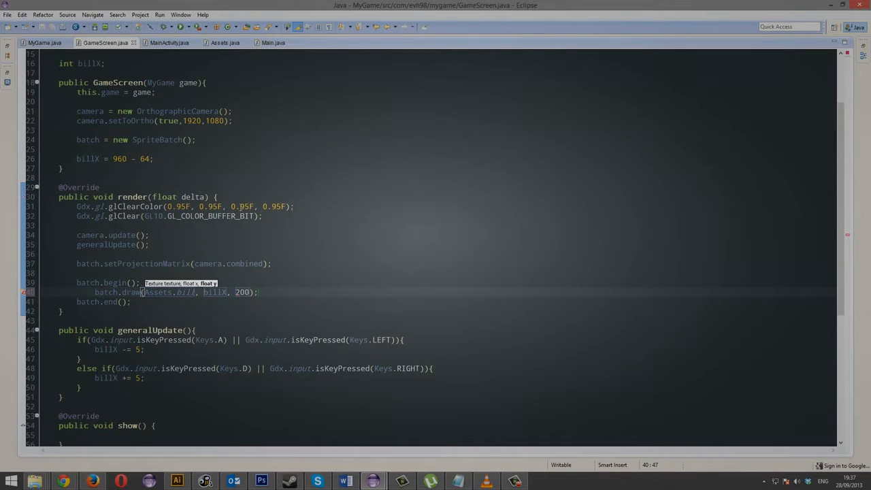
left_click(273, 42)
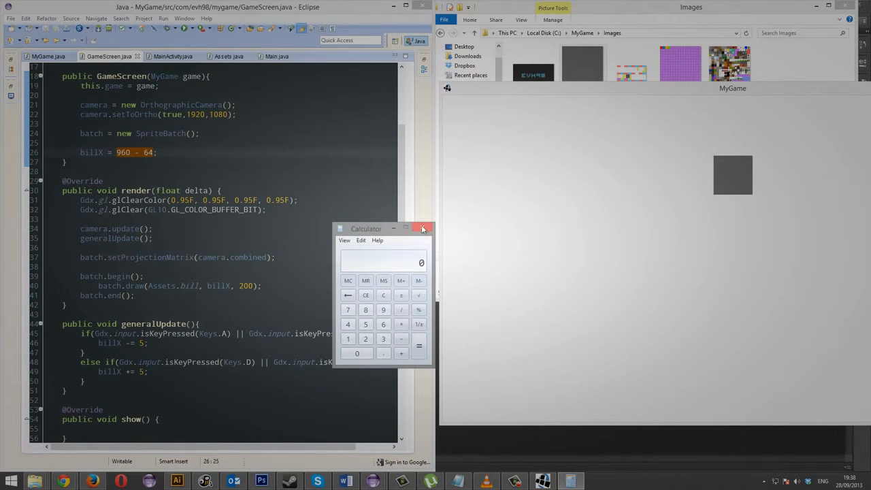
- Close the Calculator, leaving the MyGame window running with Bill's sprite
left_click(421, 228)
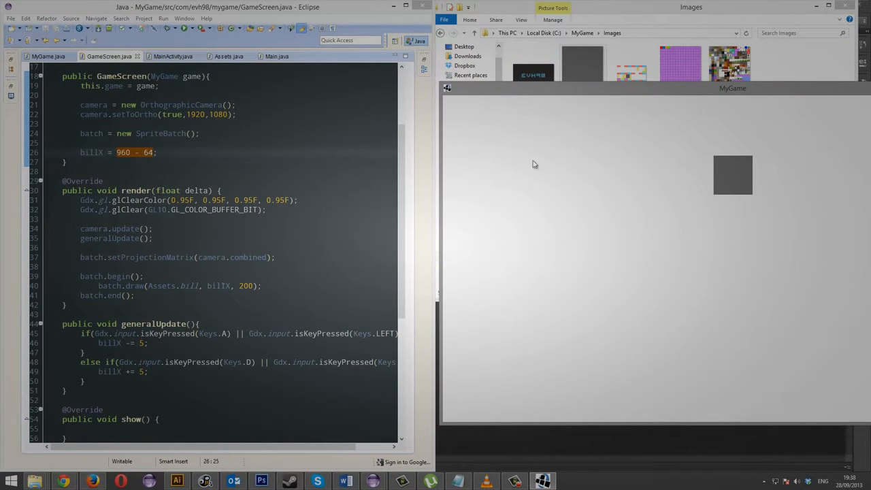